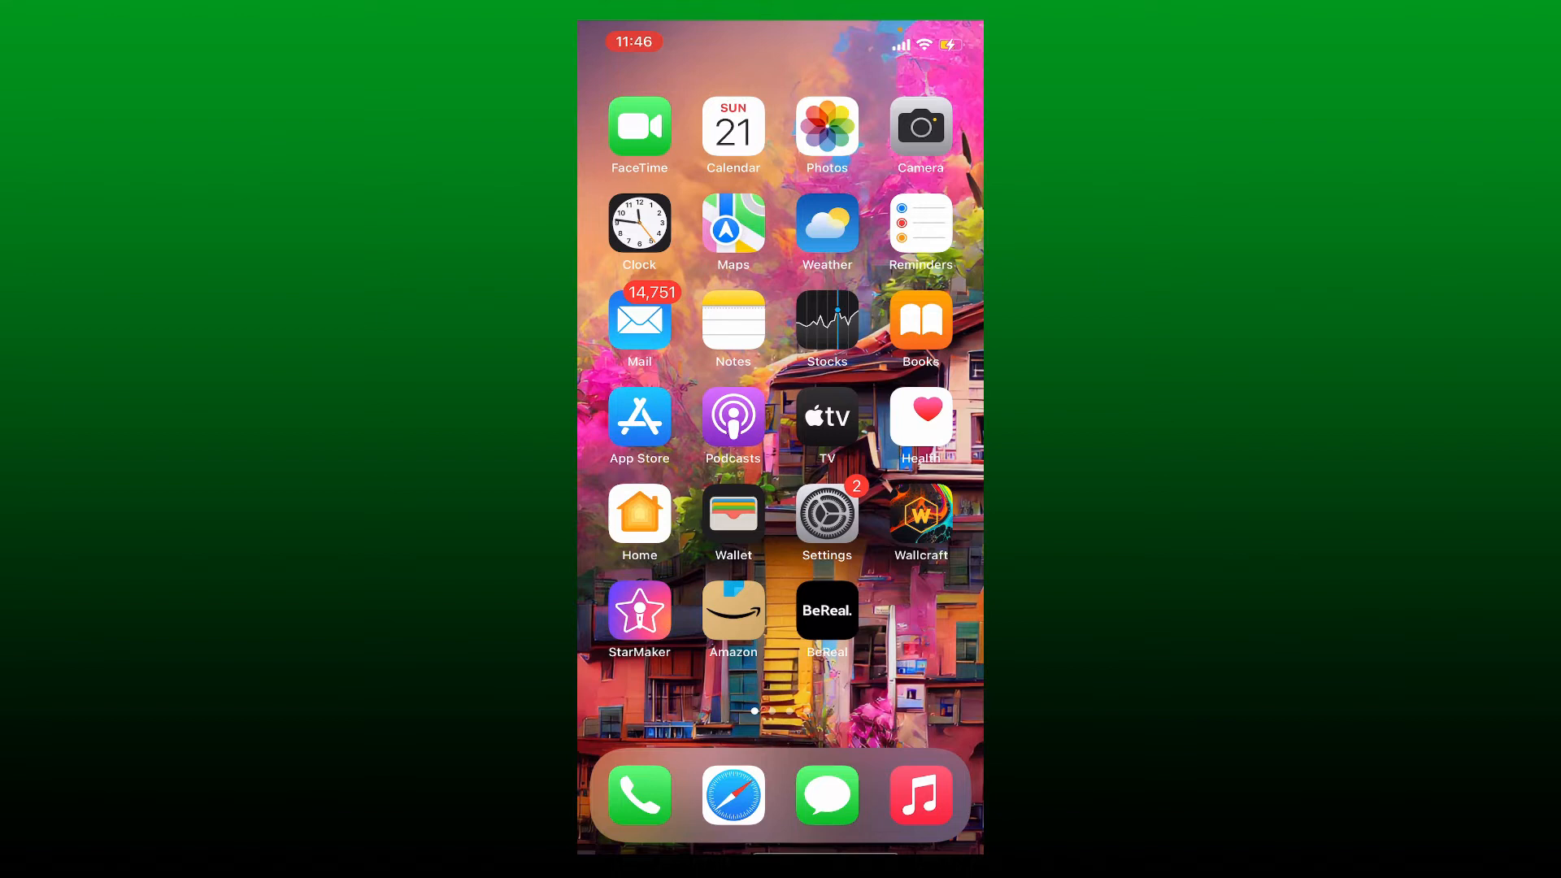
# - Launch Settings and scroll down to the installed apps list where BeReal appears
pyautogui.click(827, 516)
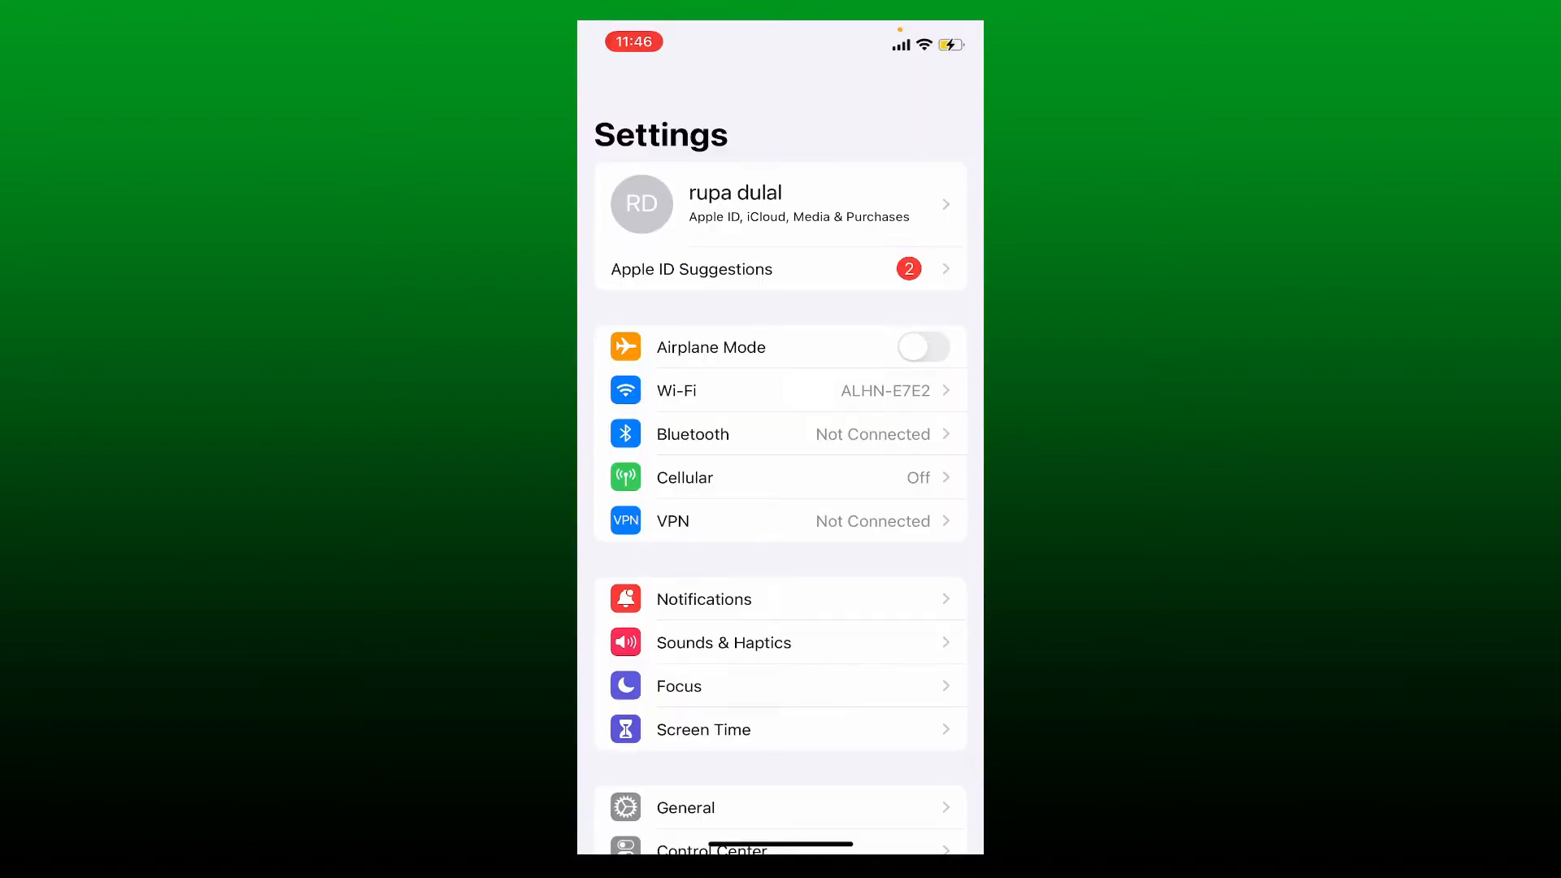
pyautogui.scroll(-3)
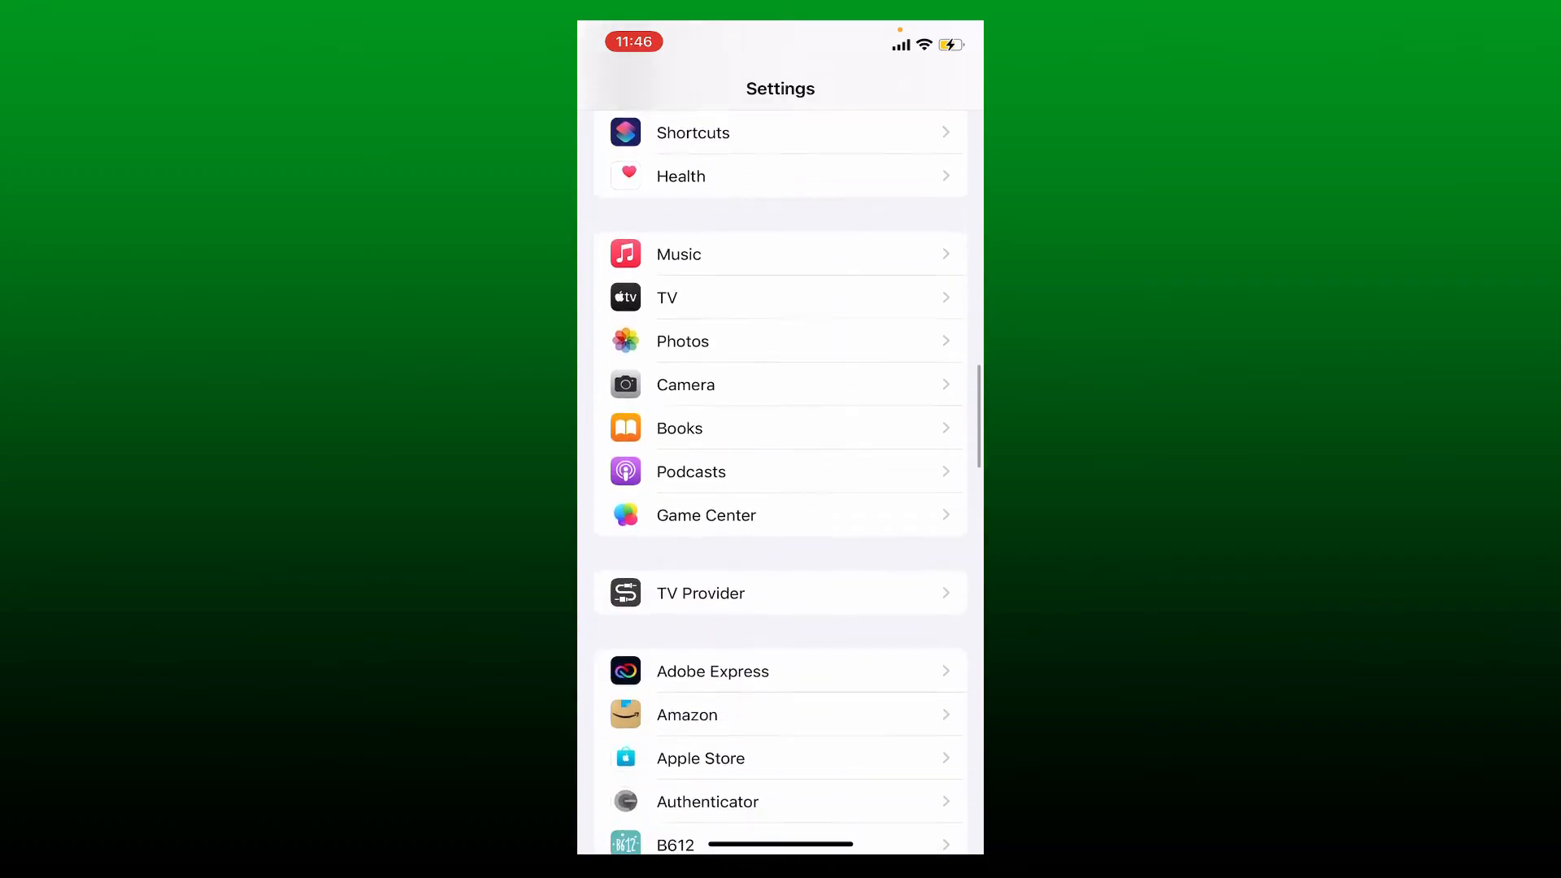
pyautogui.scroll(-3)
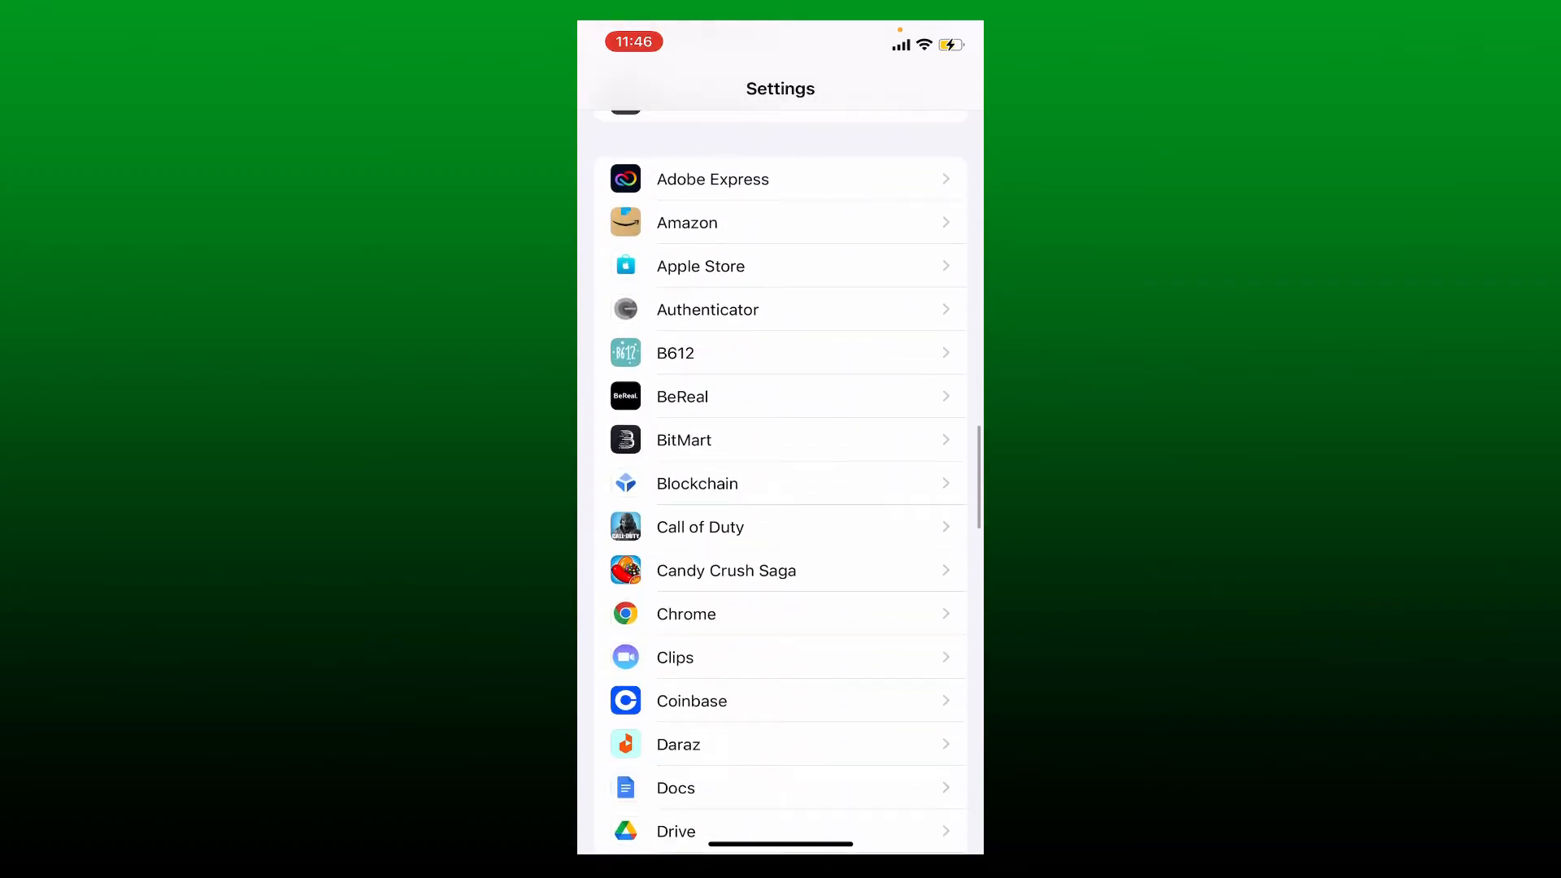
# - Toggle BeReal's Allow Notifications off and back on, then return to the home screen
pyautogui.click(681, 397)
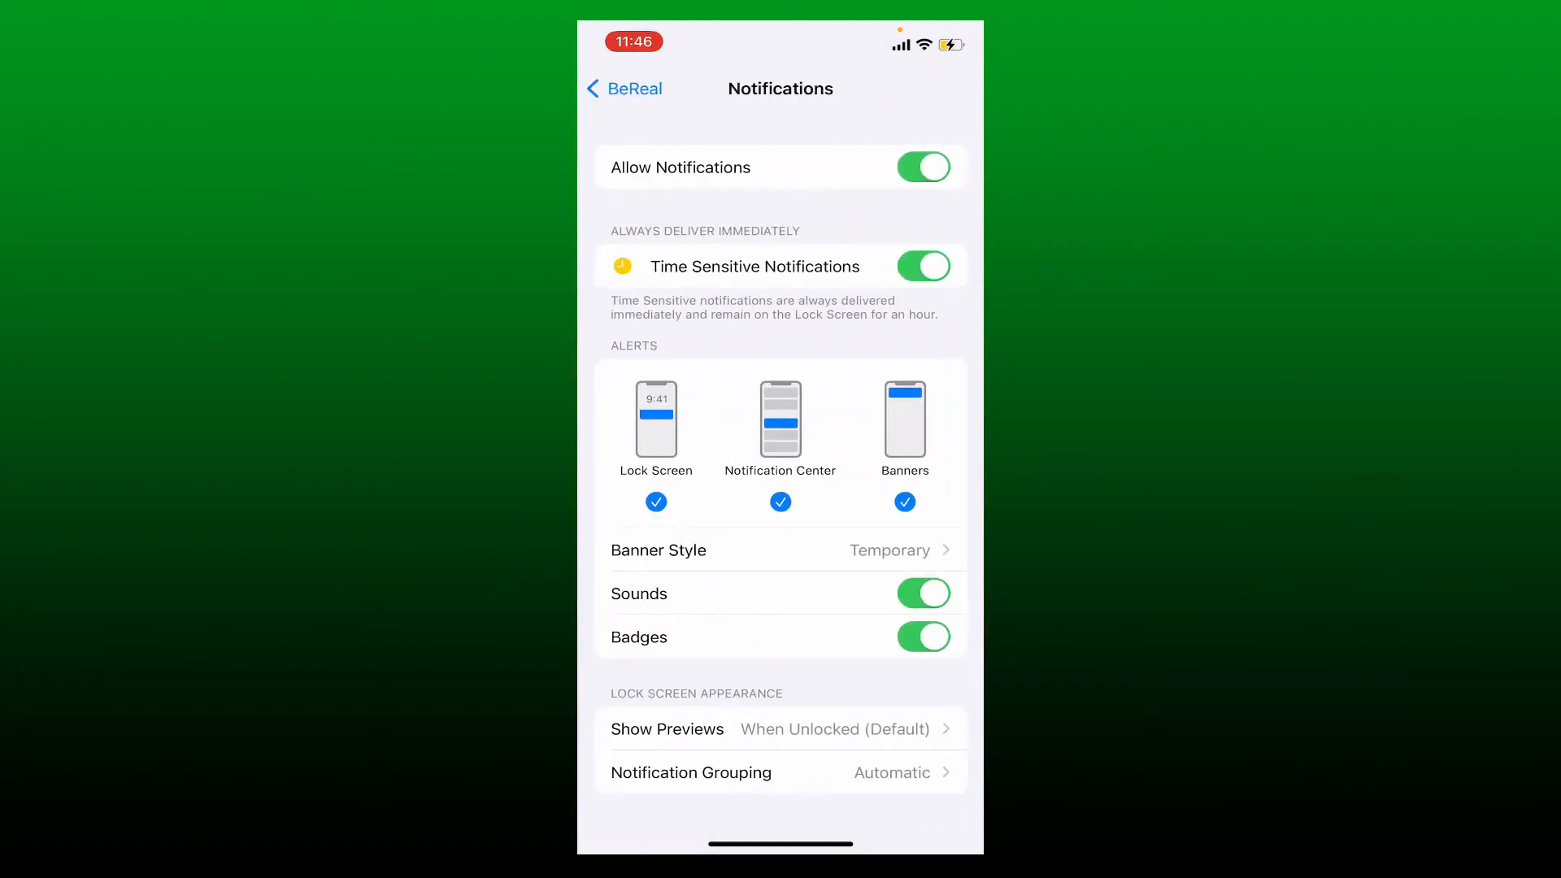
pyautogui.click(924, 166)
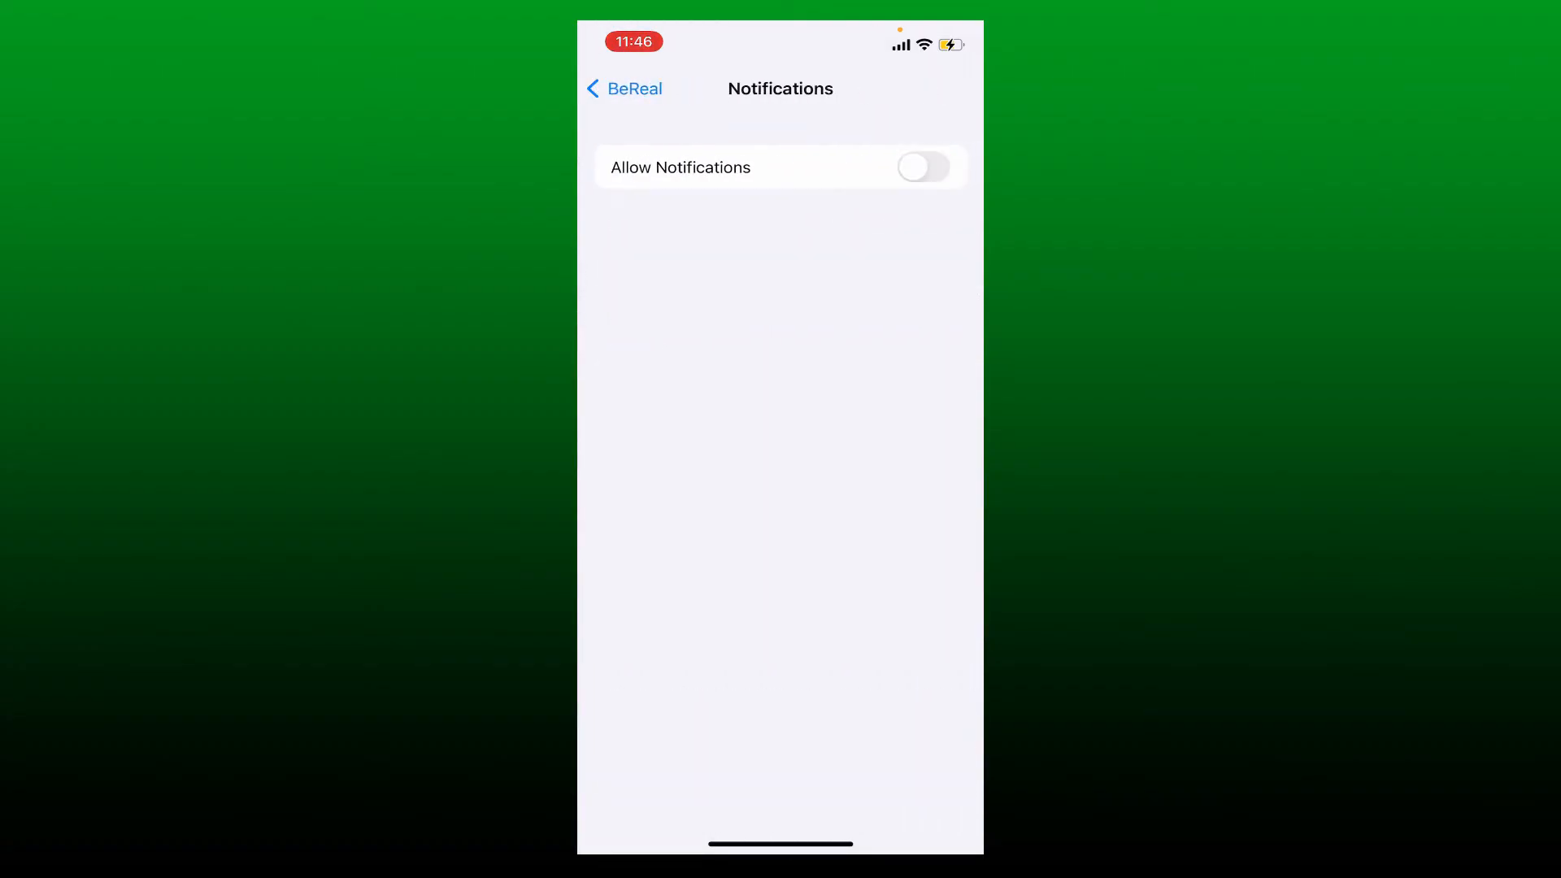
pyautogui.click(924, 165)
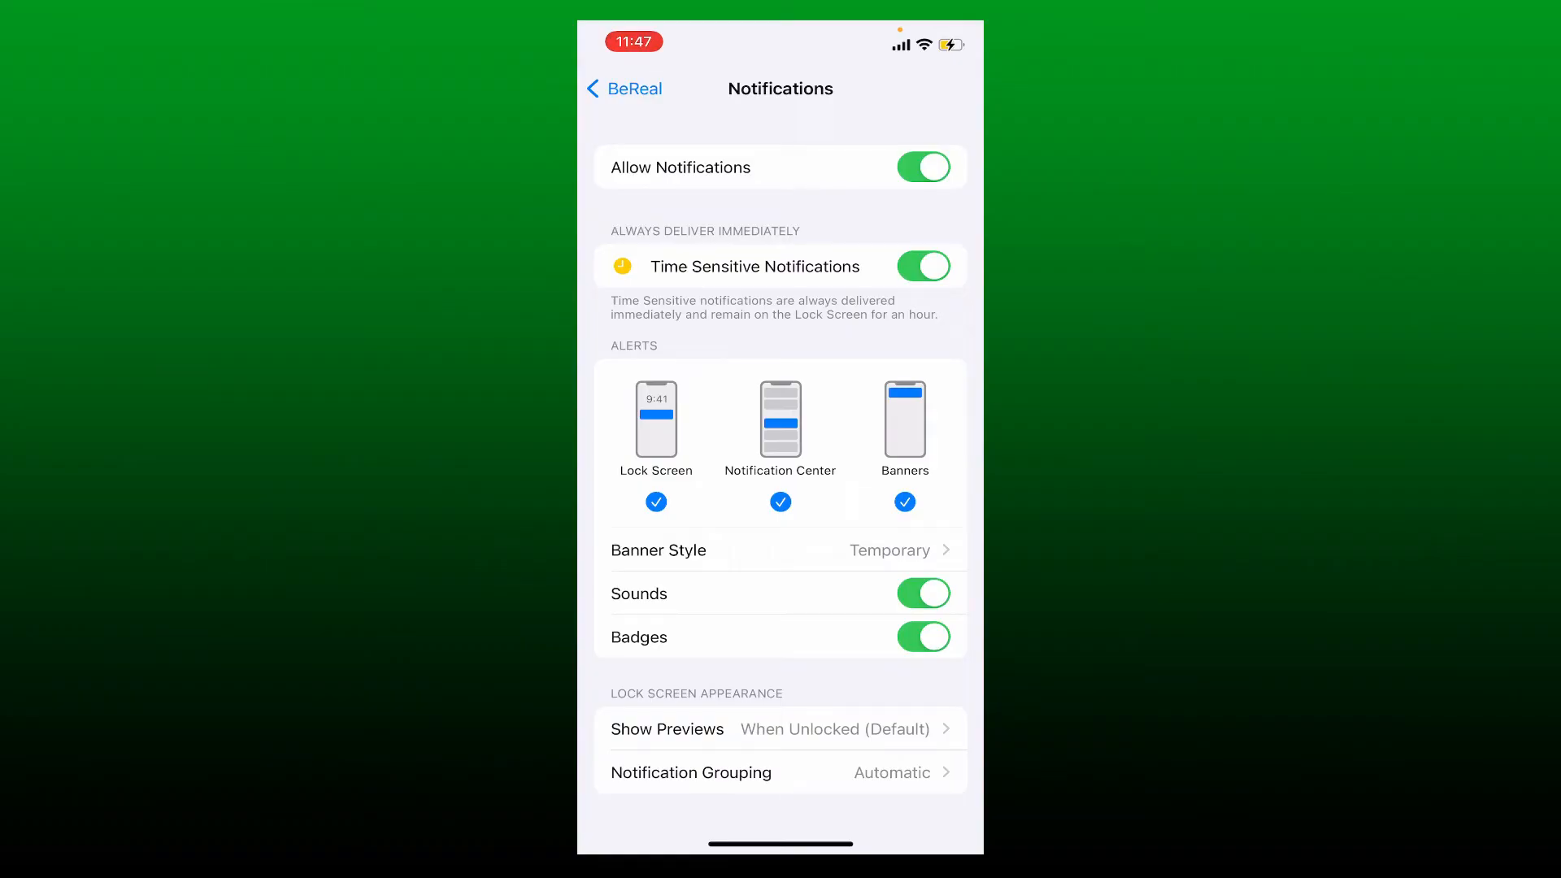
pyautogui.click(622, 88)
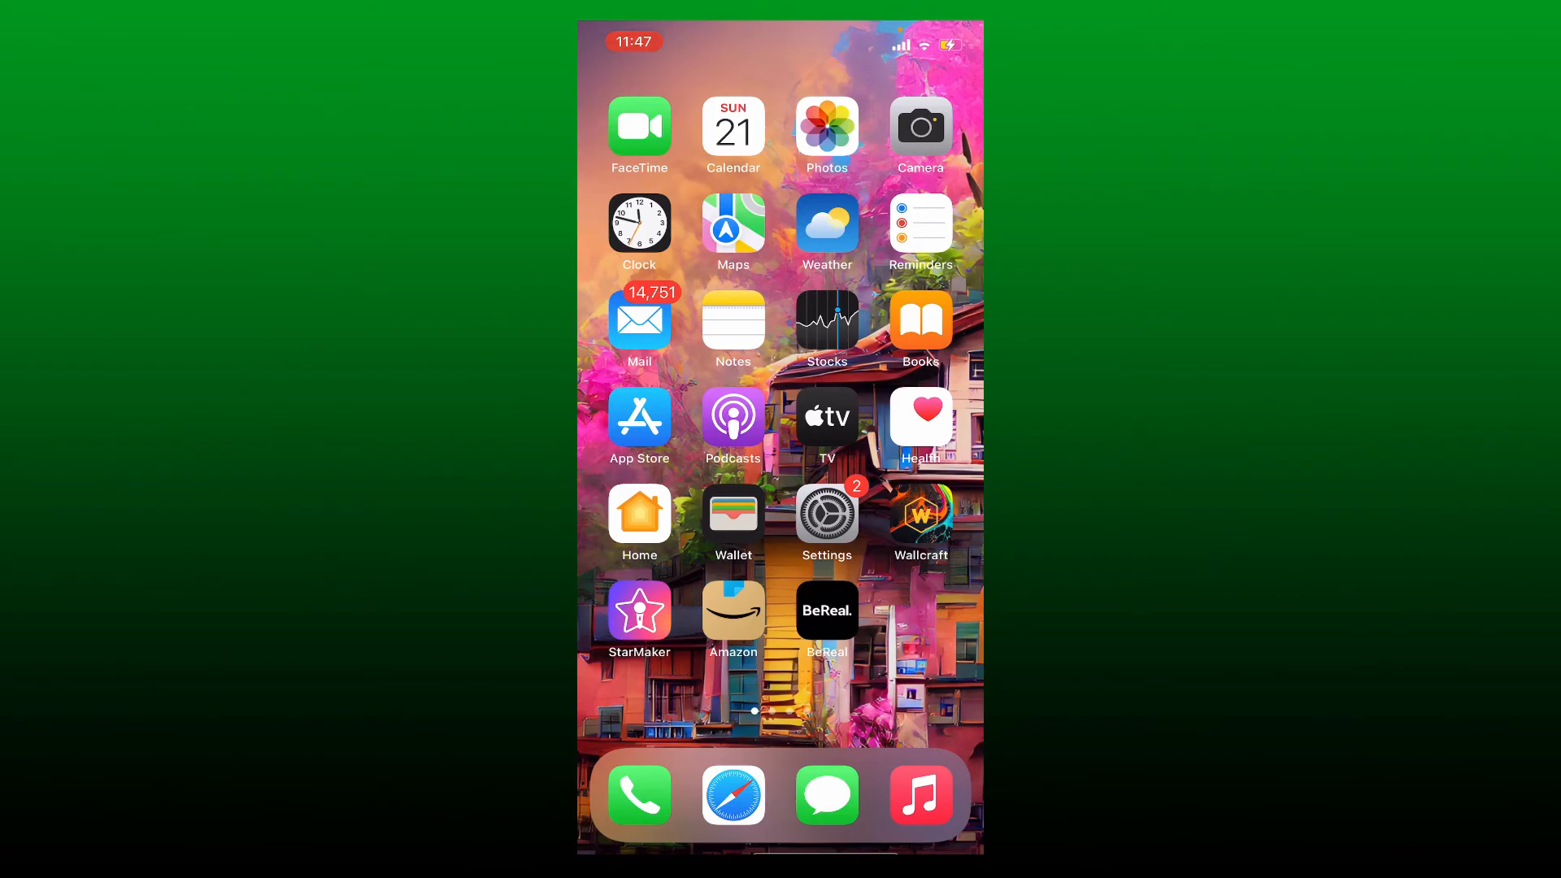
# - Check BeReal's in-app notification toggles via the profile settings, then return to the friends feed
pyautogui.click(826, 610)
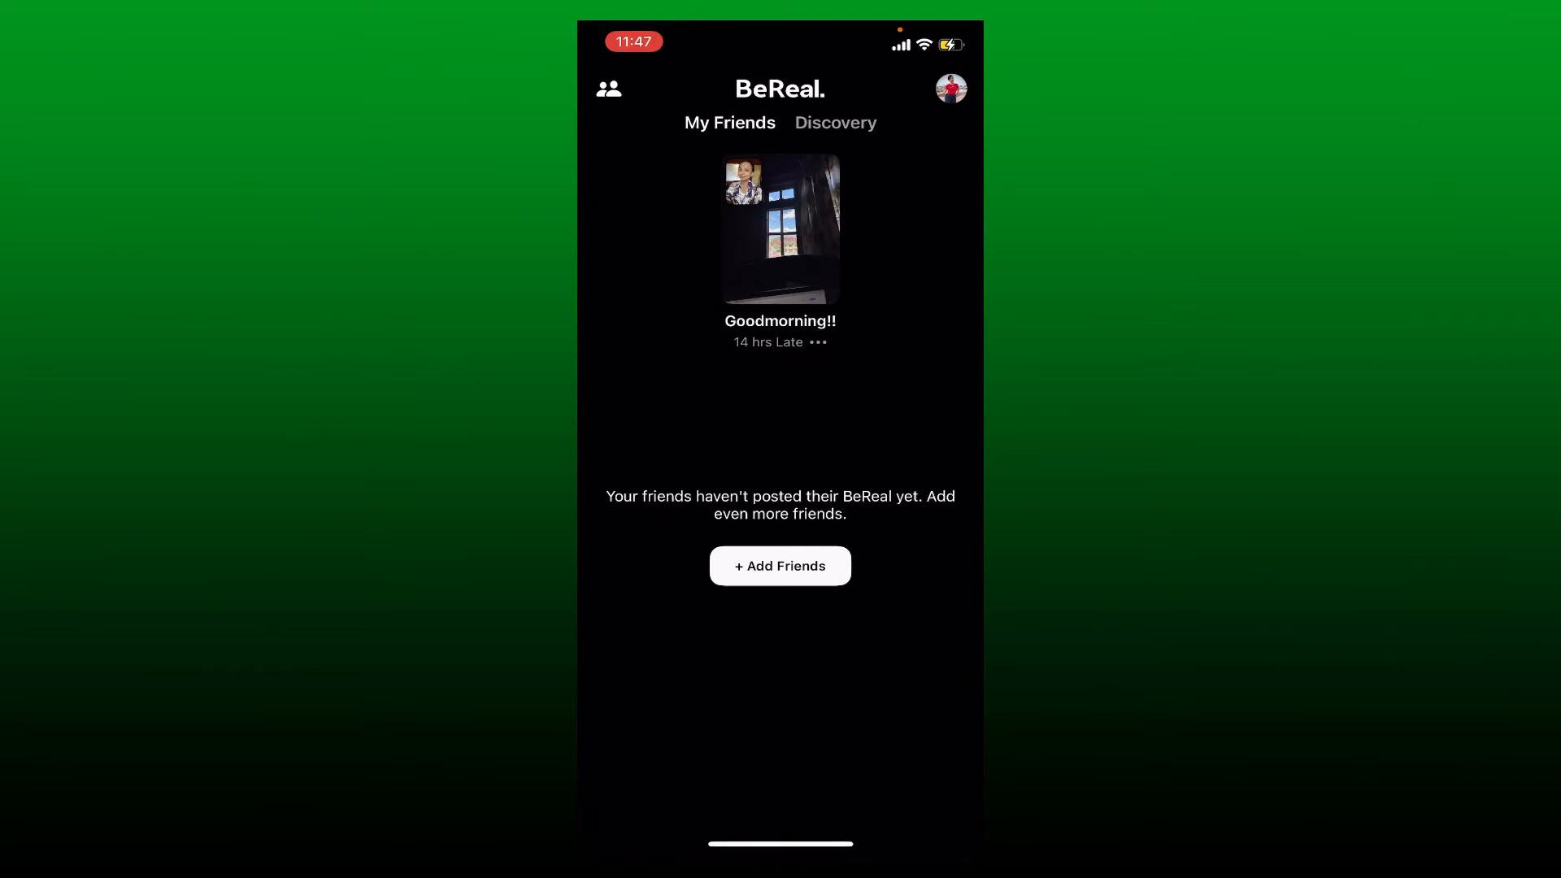
pyautogui.click(950, 88)
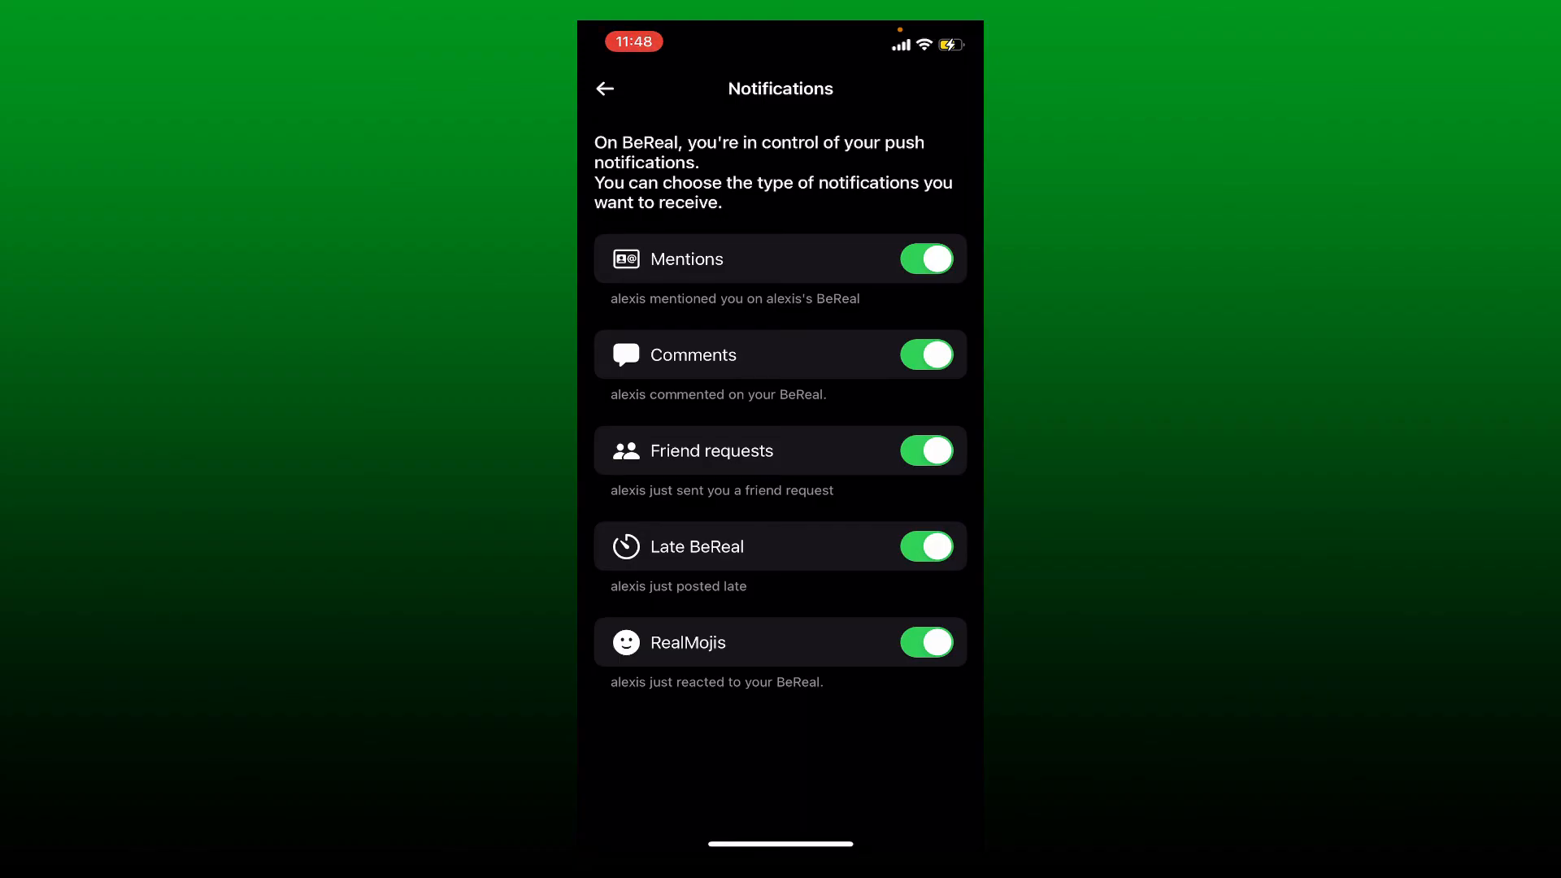
pyautogui.click(605, 88)
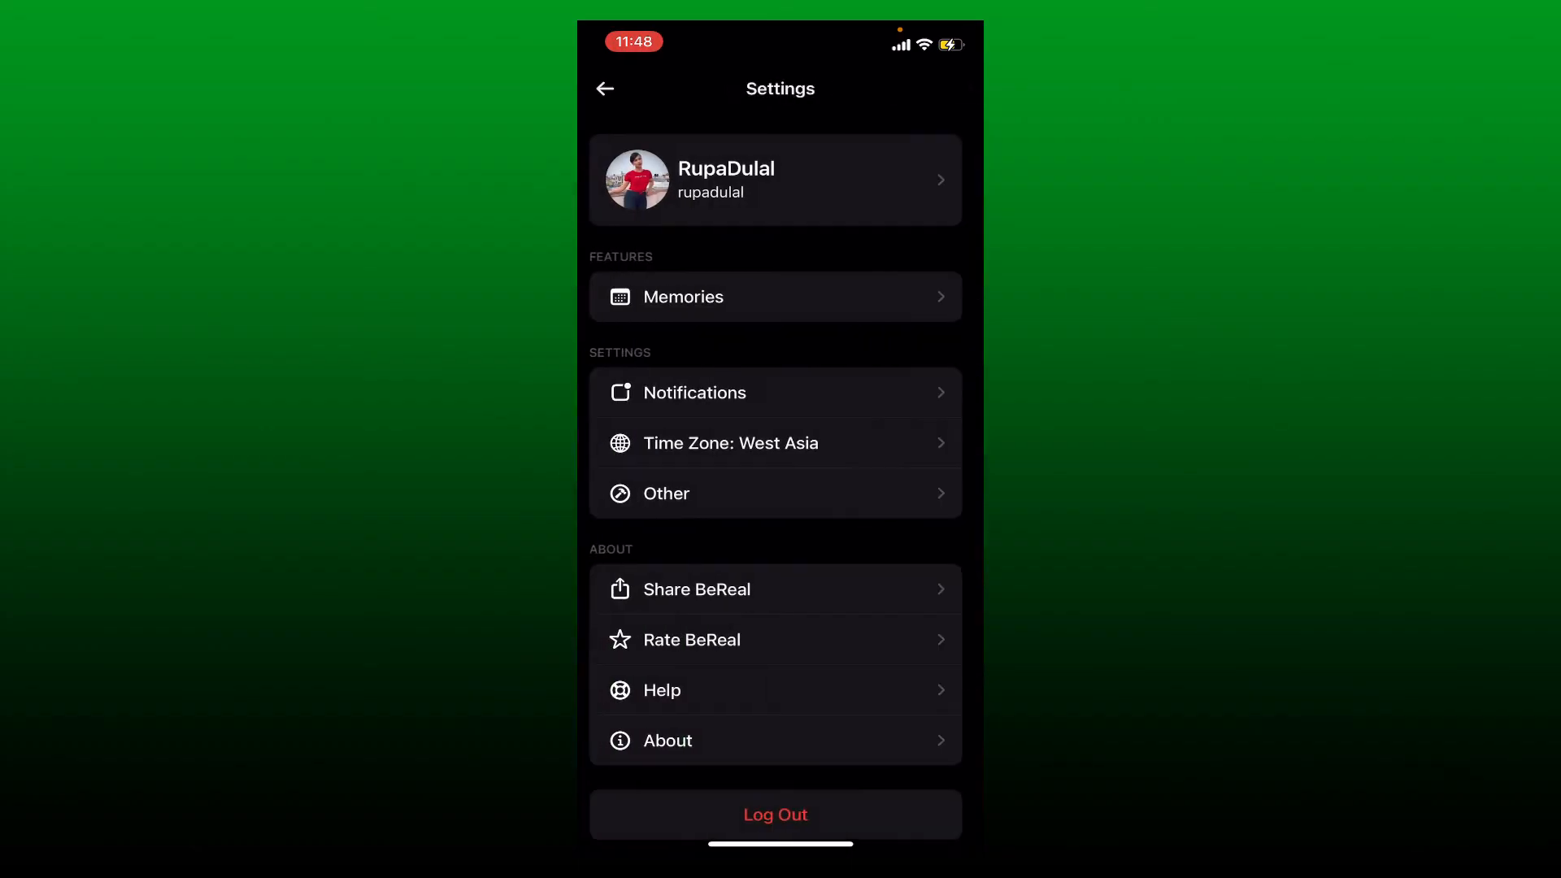
pyautogui.click(605, 88)
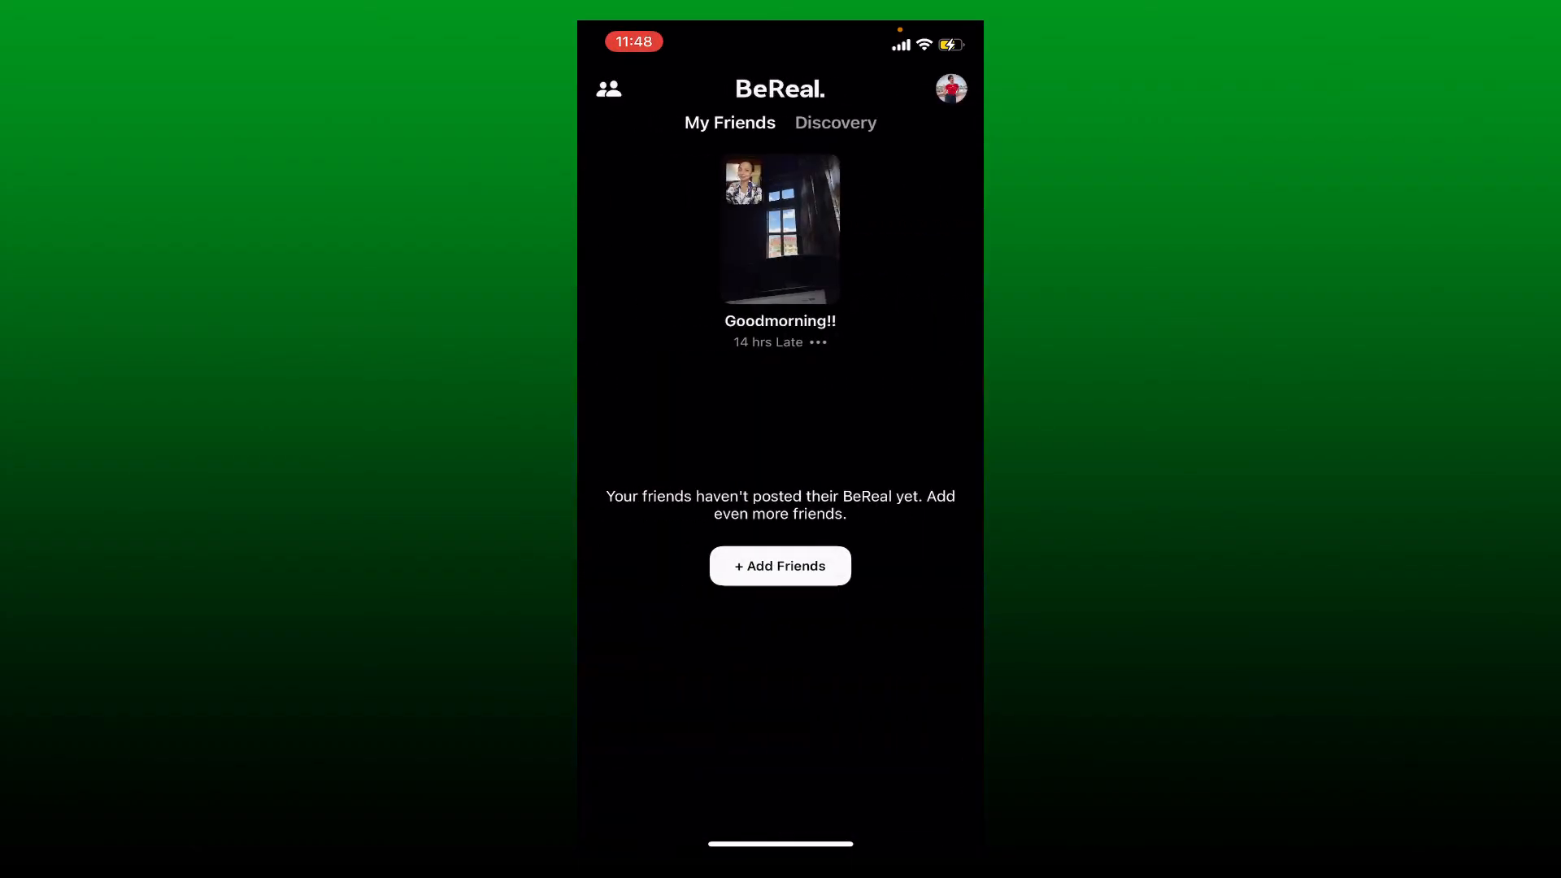